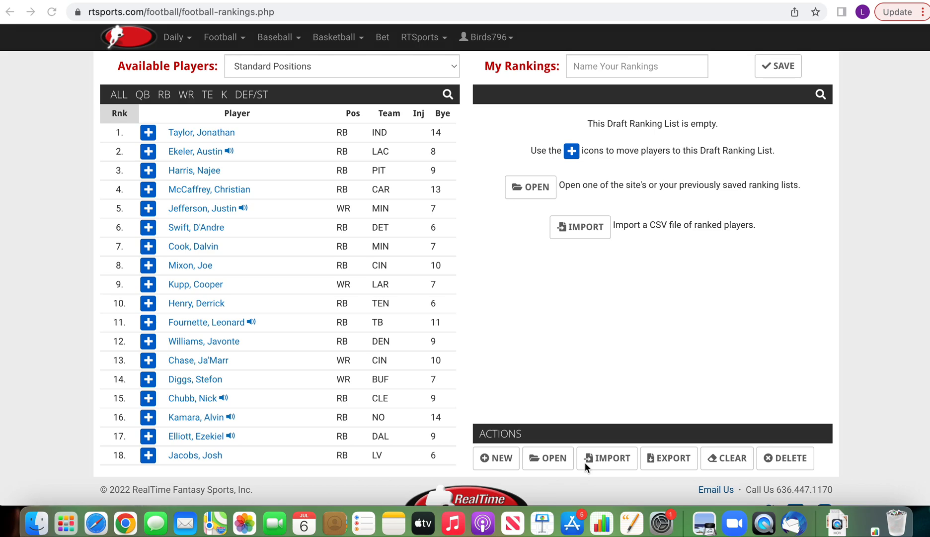
pyautogui.moveTo(545, 267)
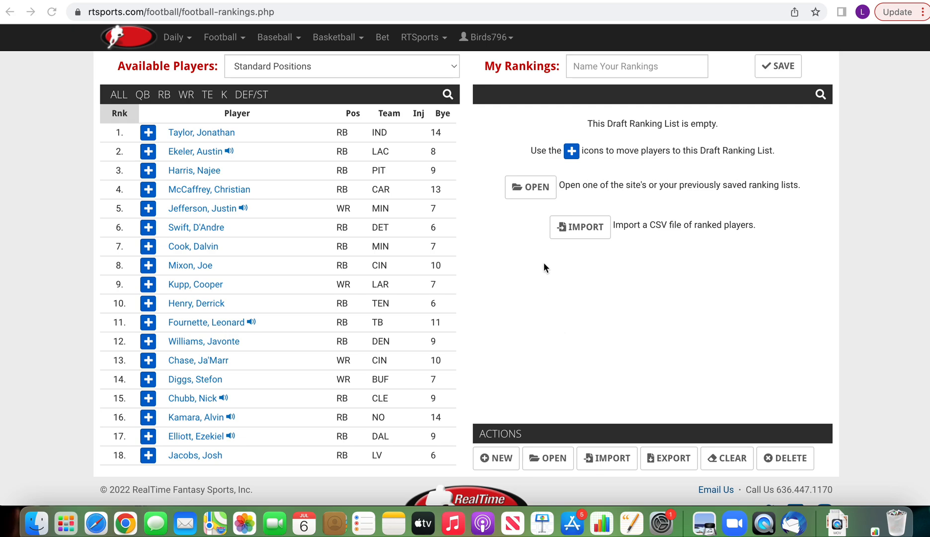
# - Reveal the Birds796 account menu from the top navigation bar
pyautogui.click(490, 37)
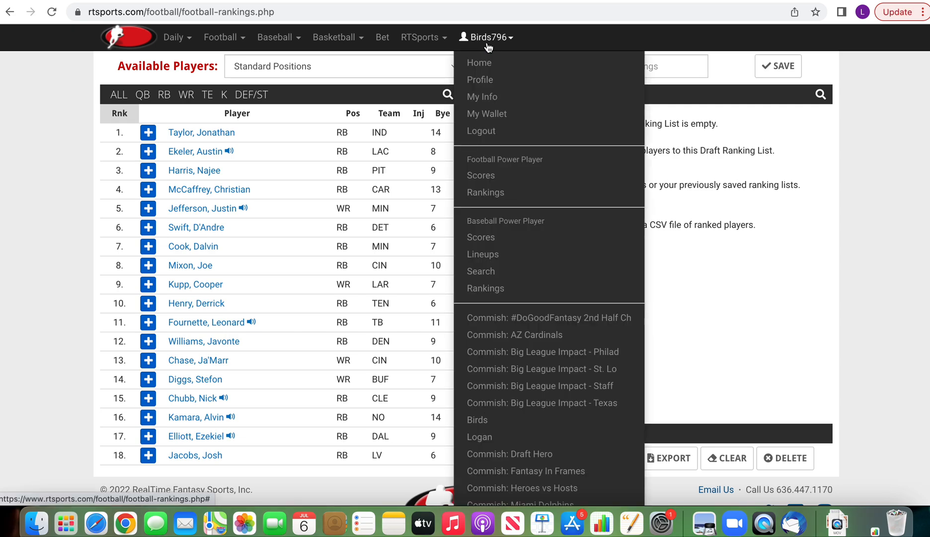
pyautogui.moveTo(501, 200)
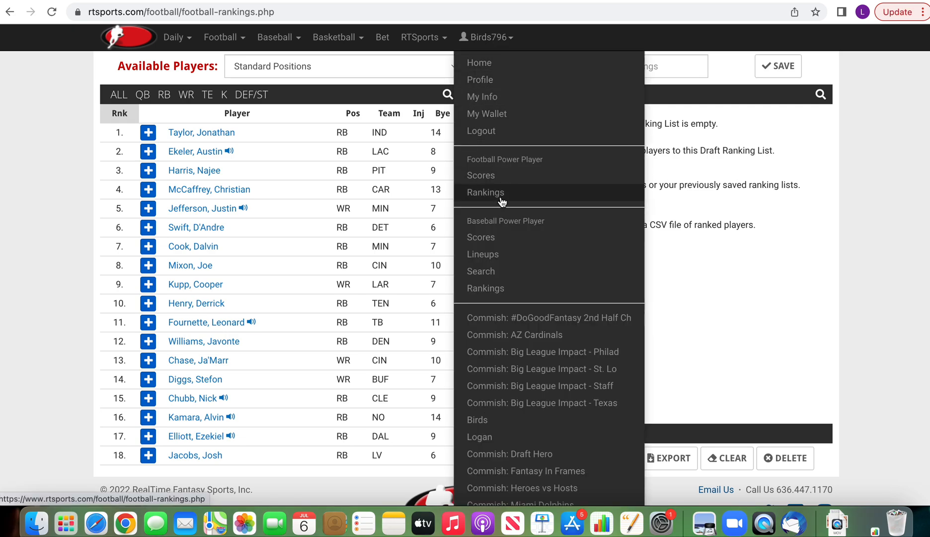
pyautogui.moveTo(501, 197)
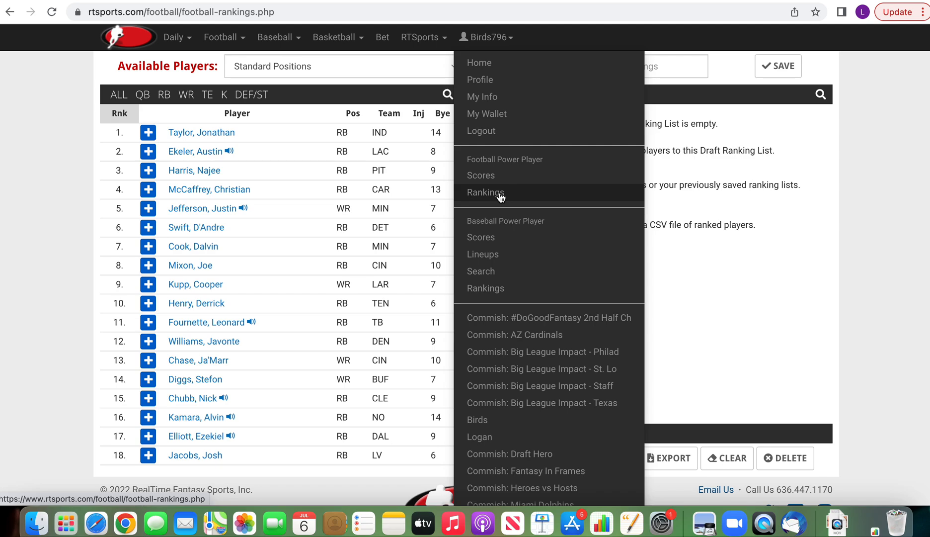
# - Go to the Football Power Player Rankings page, showing the empty Master list
pyautogui.click(499, 193)
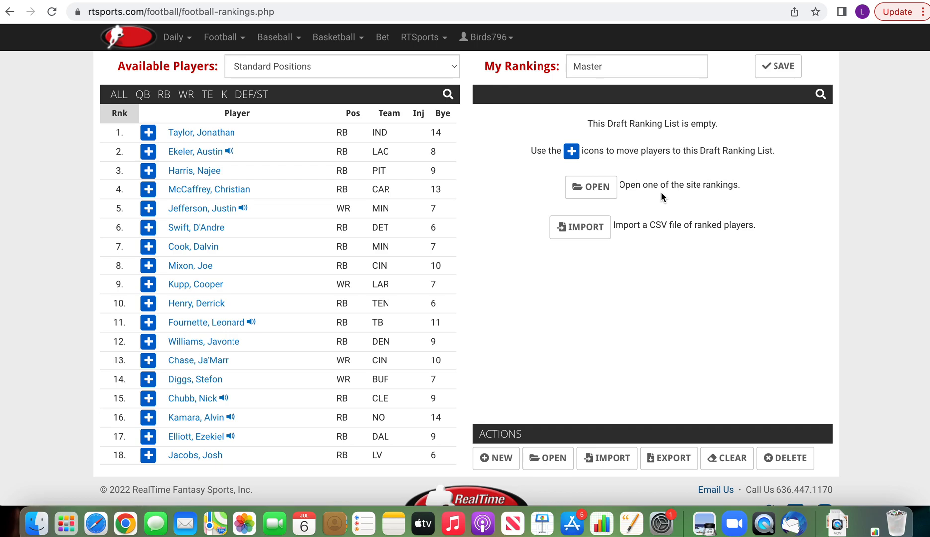
pyautogui.moveTo(148, 132)
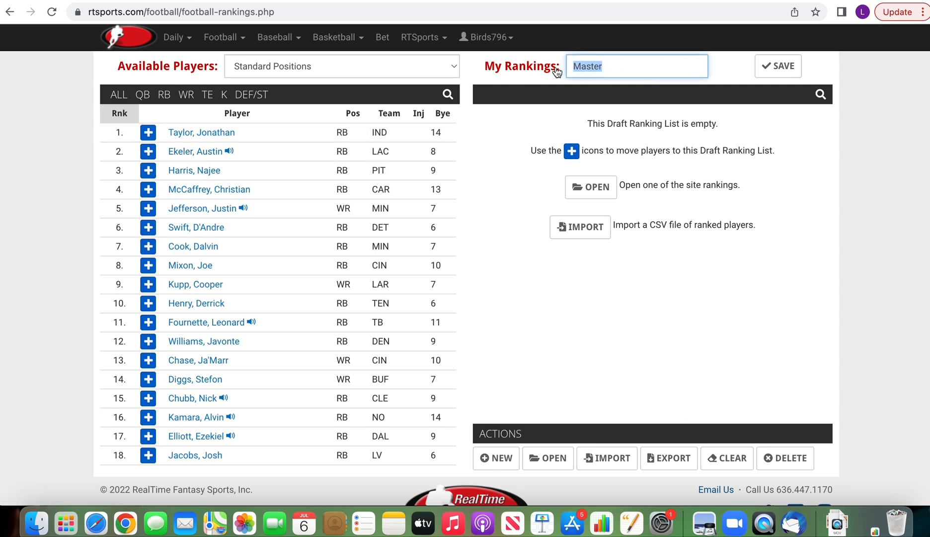
# - Name the list DynastyLeagues and add players such as Jonathan Taylor and Stefon Diggs, filtering to running backs
pyautogui.write('Dynast')
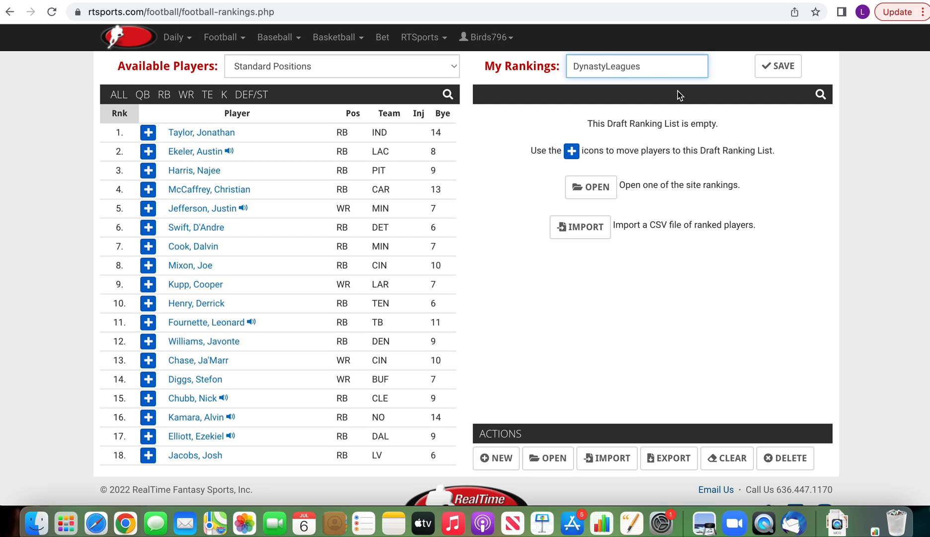
pyautogui.click(148, 132)
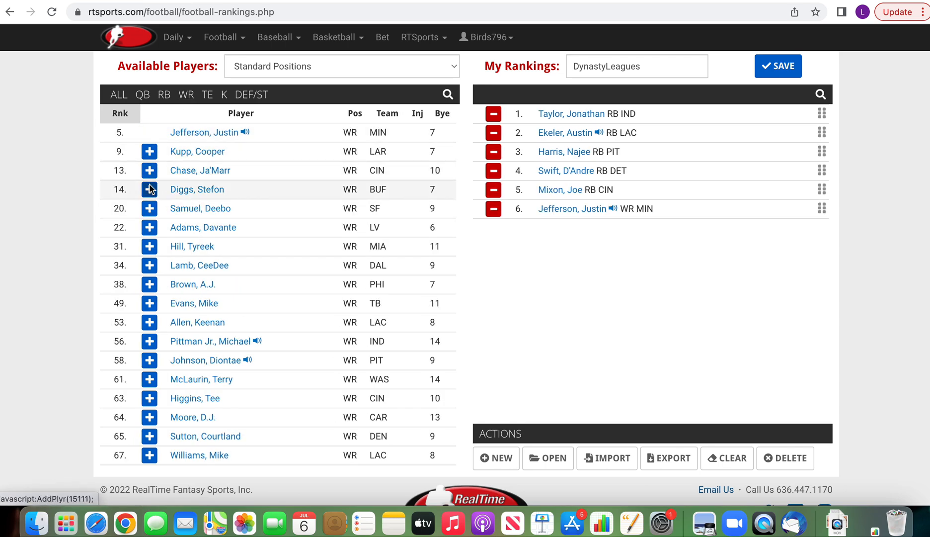
pyautogui.click(149, 189)
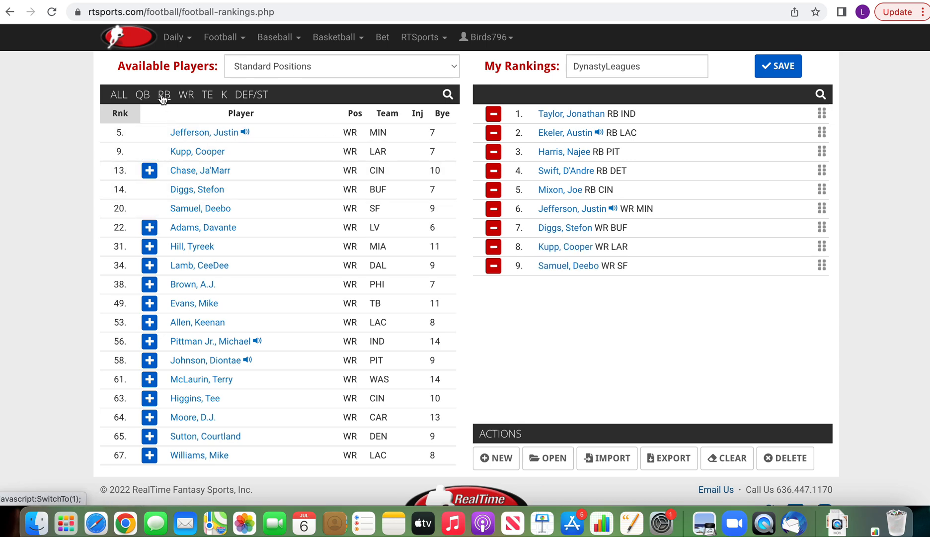
pyautogui.click(164, 95)
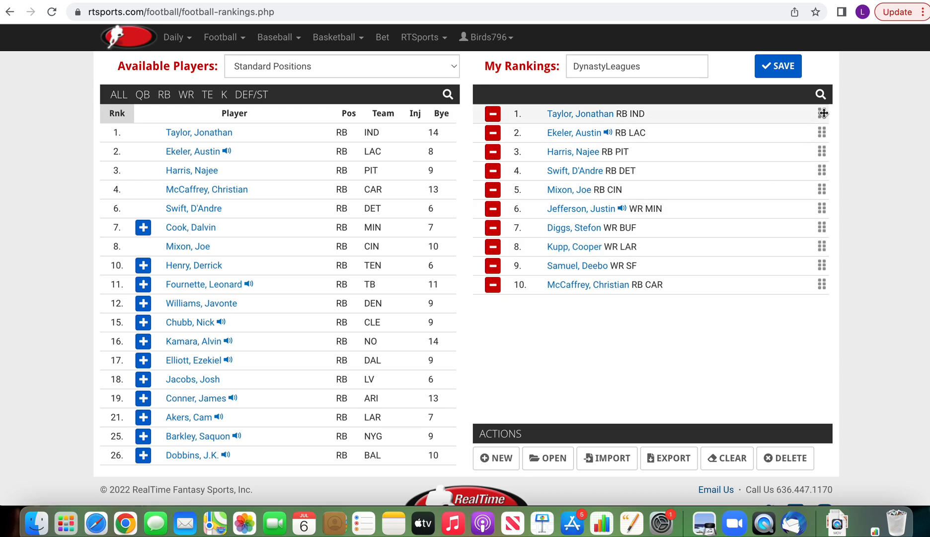
# - Reorder DynastyLeagues with Jonathan Taylor lower and Justin Jefferson second, then save it
pyautogui.moveTo(824, 114); pyautogui.dragTo(799, 173)
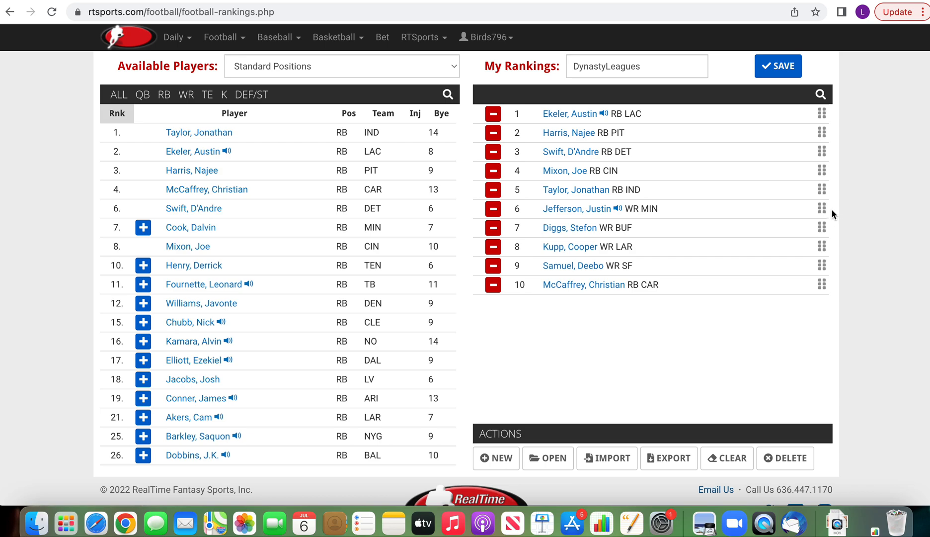
pyautogui.moveTo(822, 208); pyautogui.dragTo(822, 132)
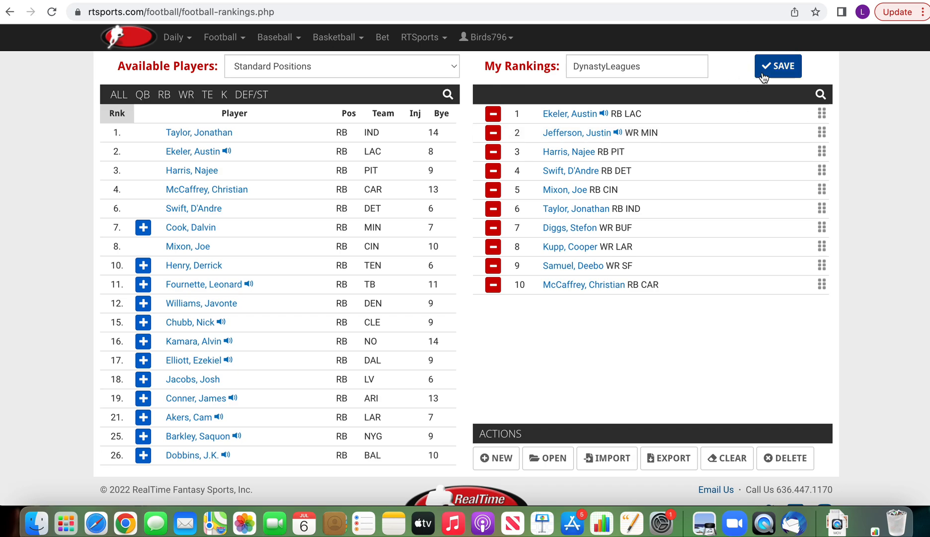
pyautogui.click(778, 66)
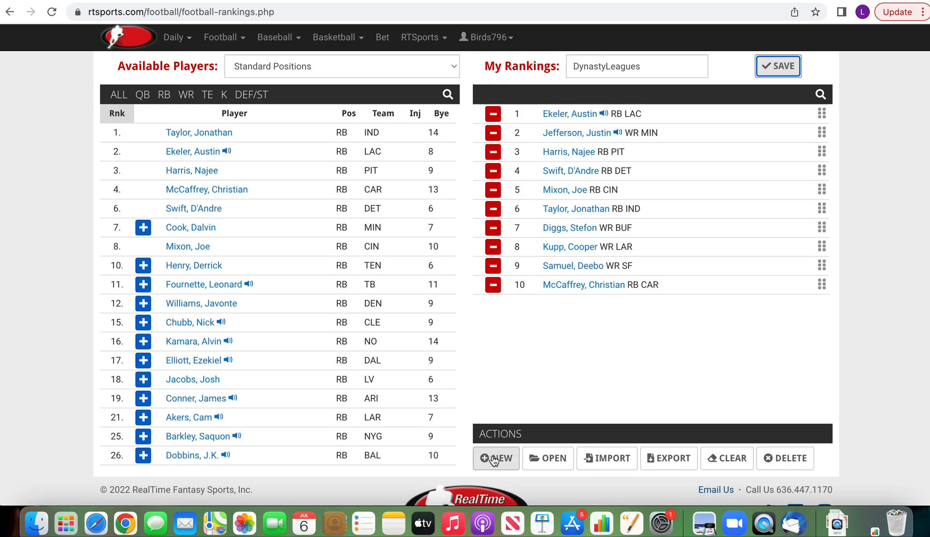
# - Start a new empty ranking list using the Standard Positions player pool
pyautogui.click(495, 459)
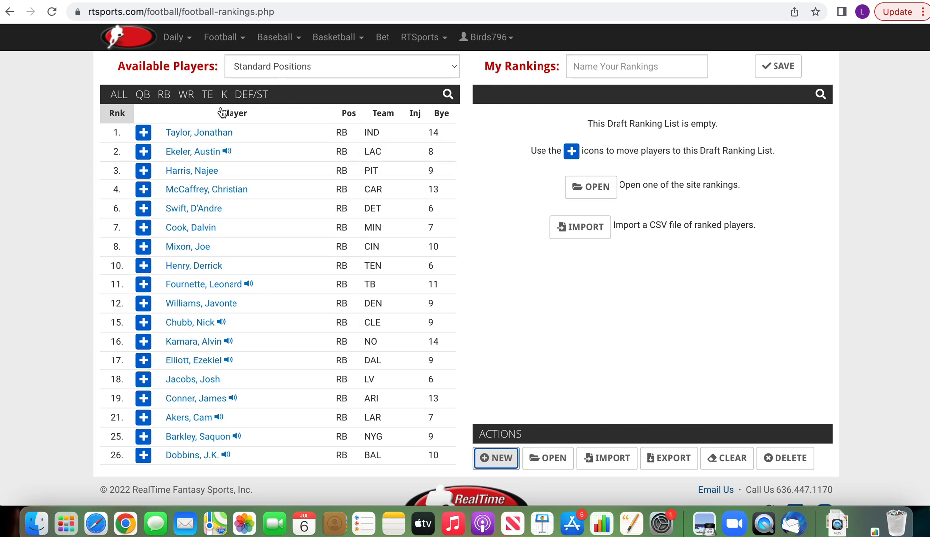
pyautogui.click(341, 66)
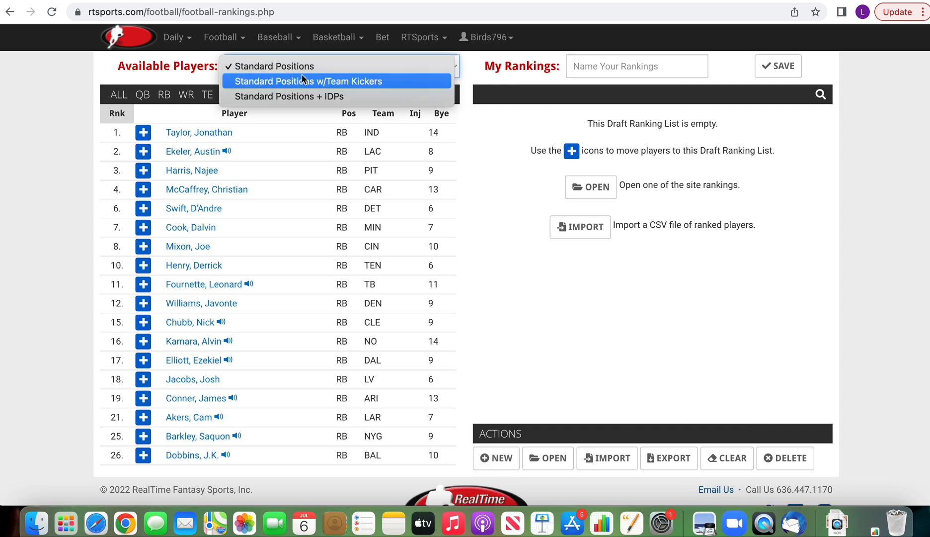
pyautogui.moveTo(327, 72)
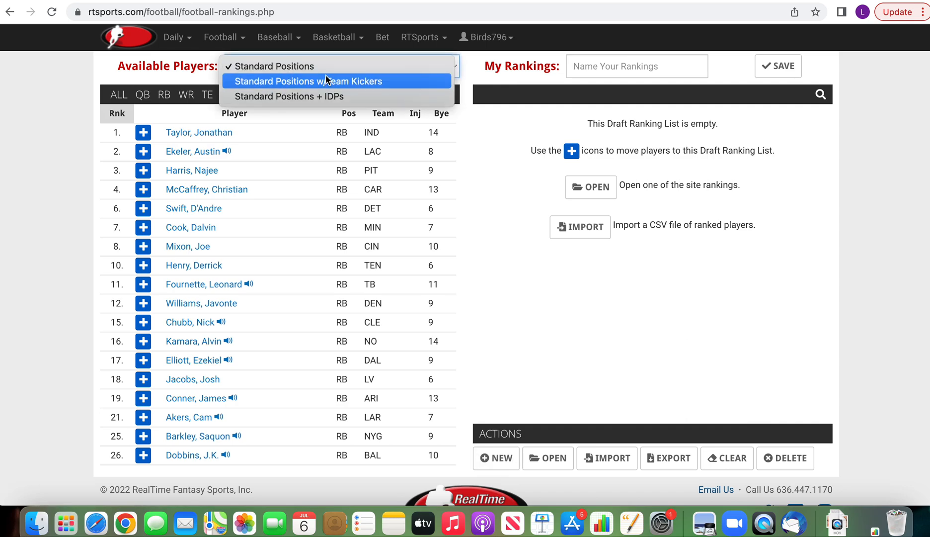
pyautogui.moveTo(381, 65)
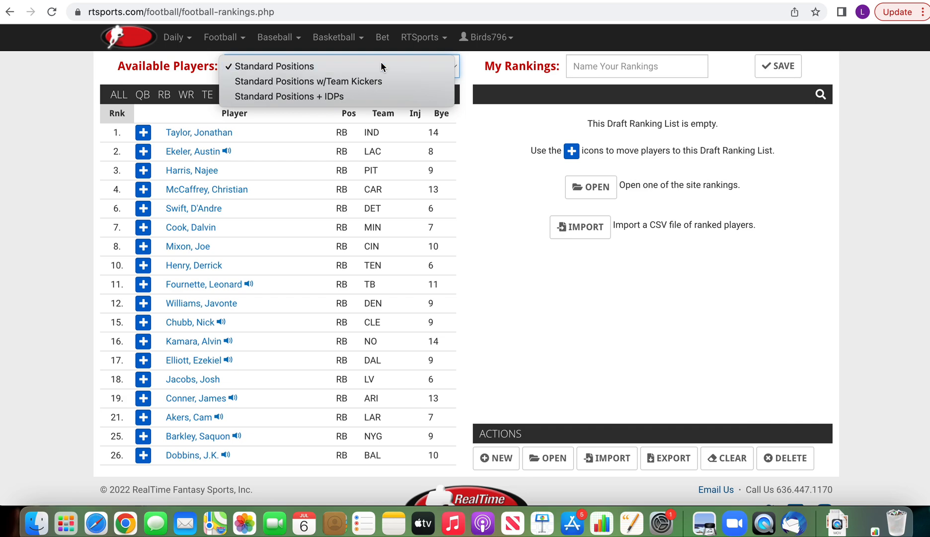
pyautogui.click(274, 66)
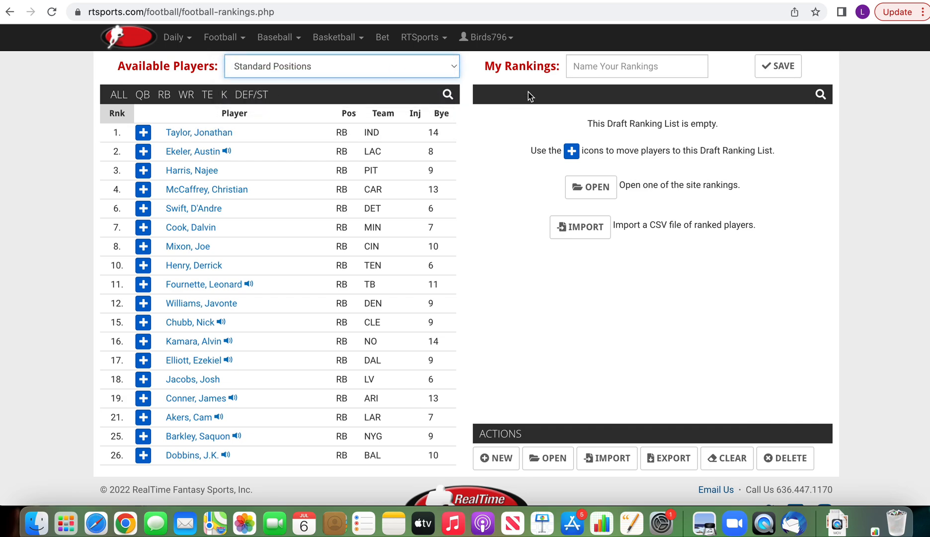
# - Name the list SuperflexLeagues, add players including Ja'Marr Chase, save it and return to the leagues home
pyautogui.write('SuperflexLeagues')
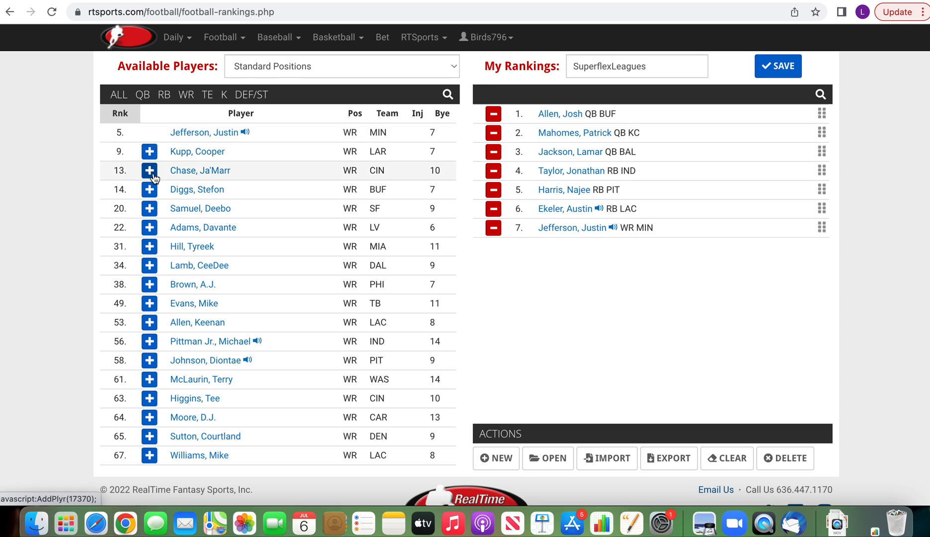
pyautogui.click(149, 170)
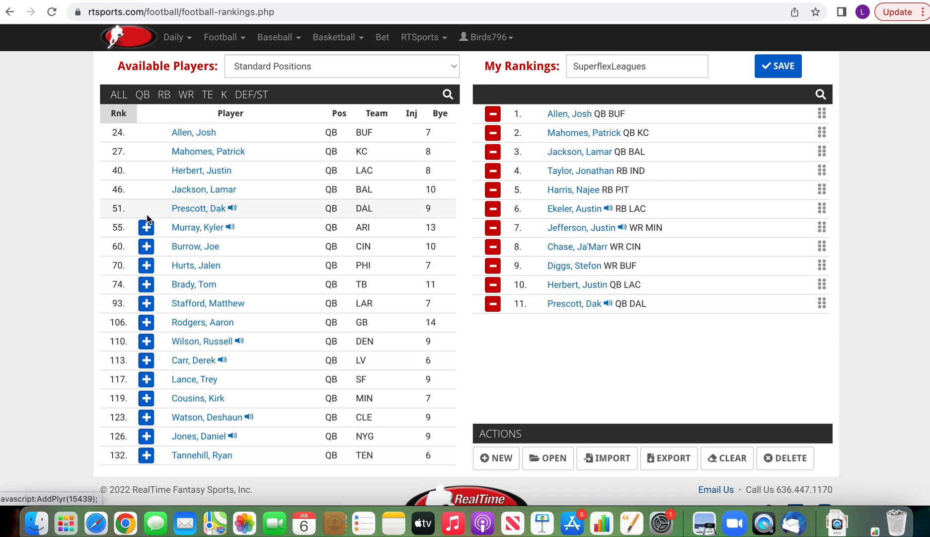
pyautogui.click(778, 65)
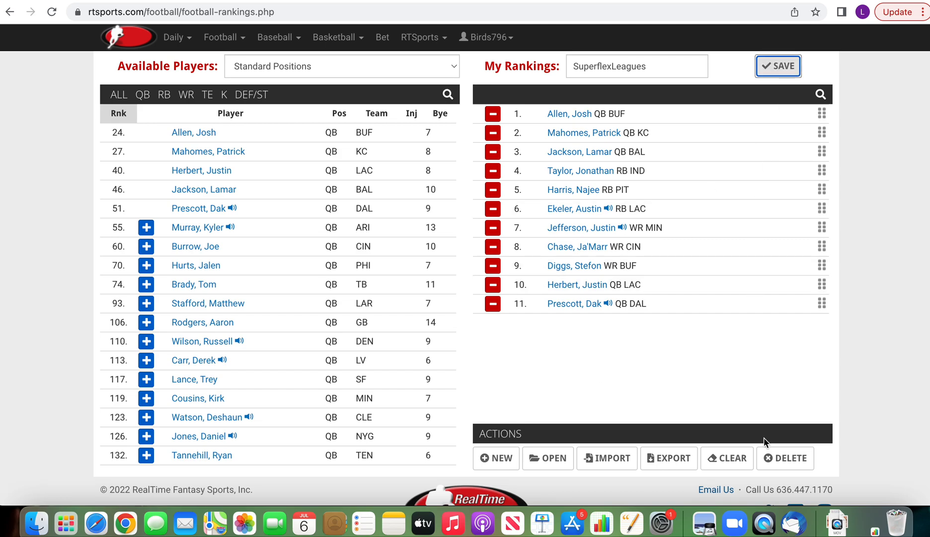
pyautogui.click(786, 459)
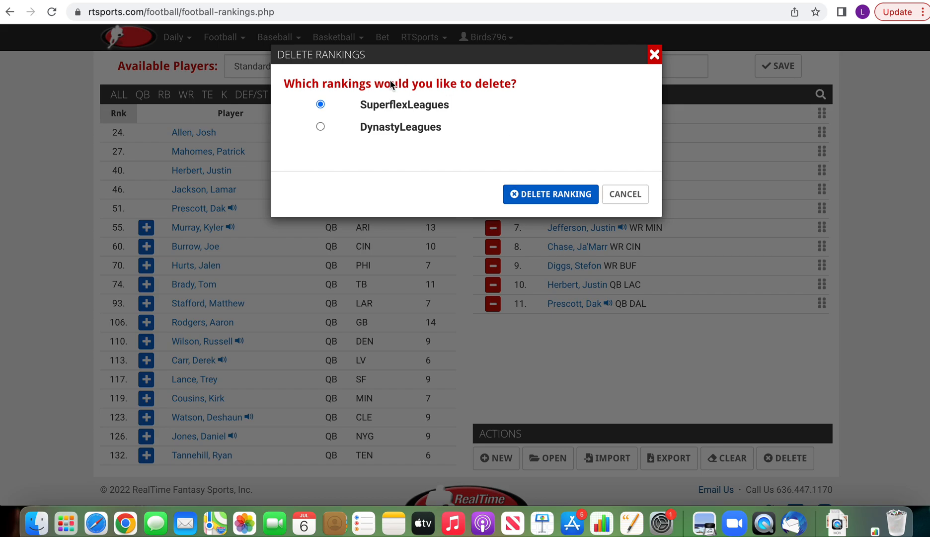
pyautogui.moveTo(562, 85)
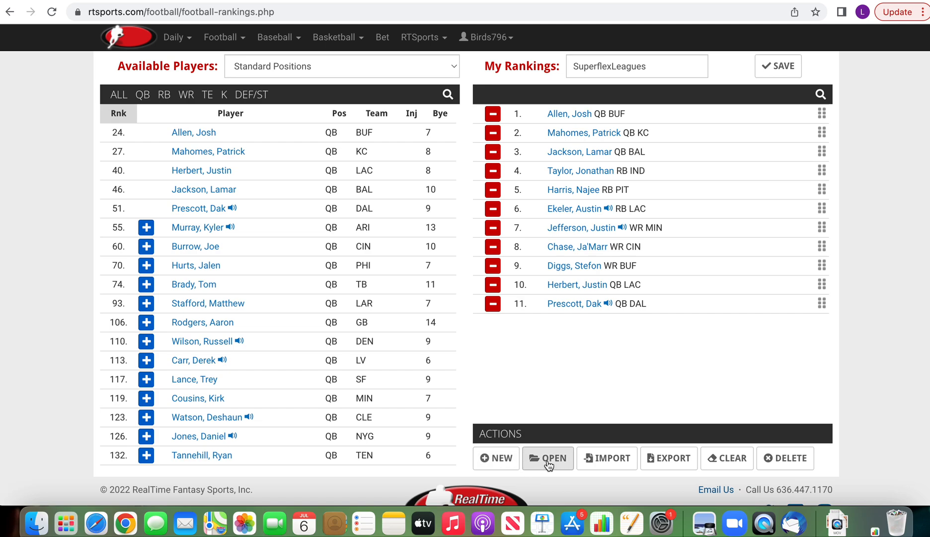
pyautogui.click(485, 36)
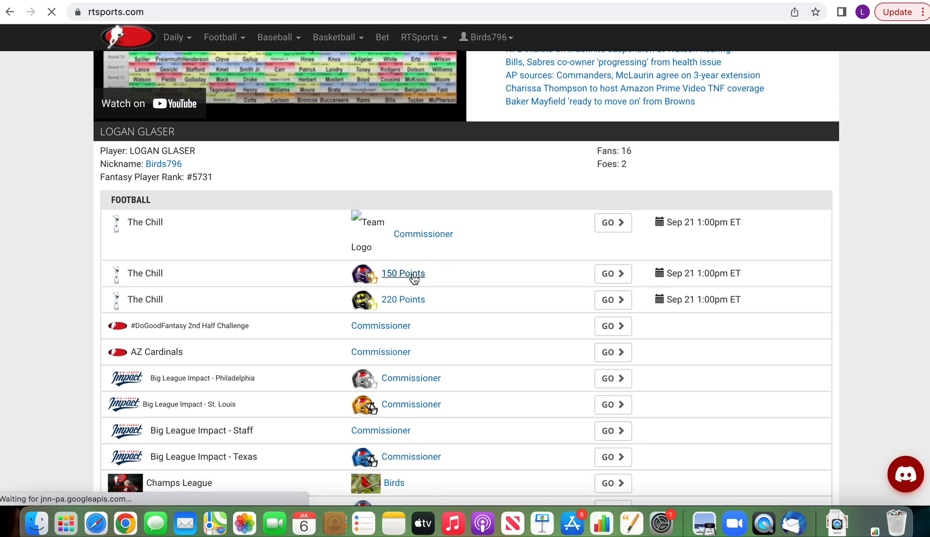
# - Enter The Chill league's draft room via the 150 Points team and view the auto draft queue
pyautogui.click(403, 273)
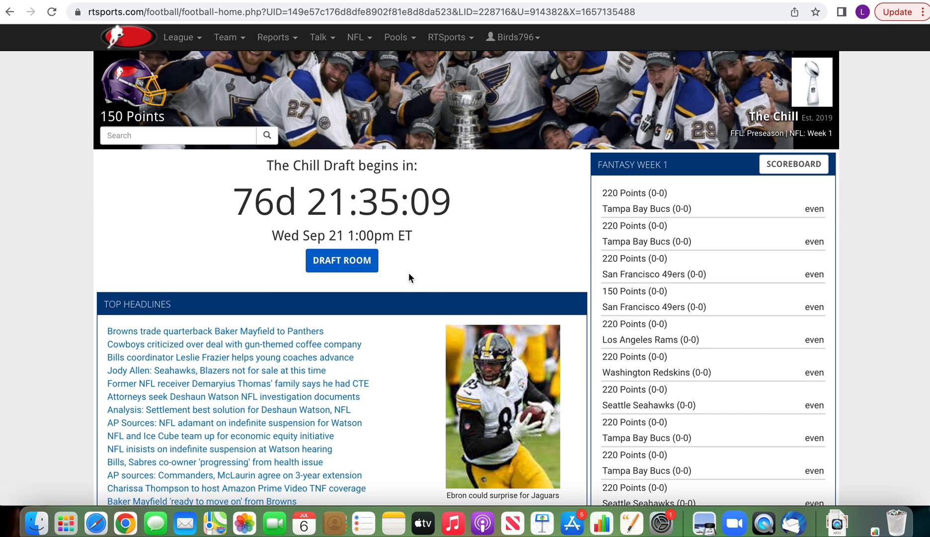
pyautogui.click(342, 260)
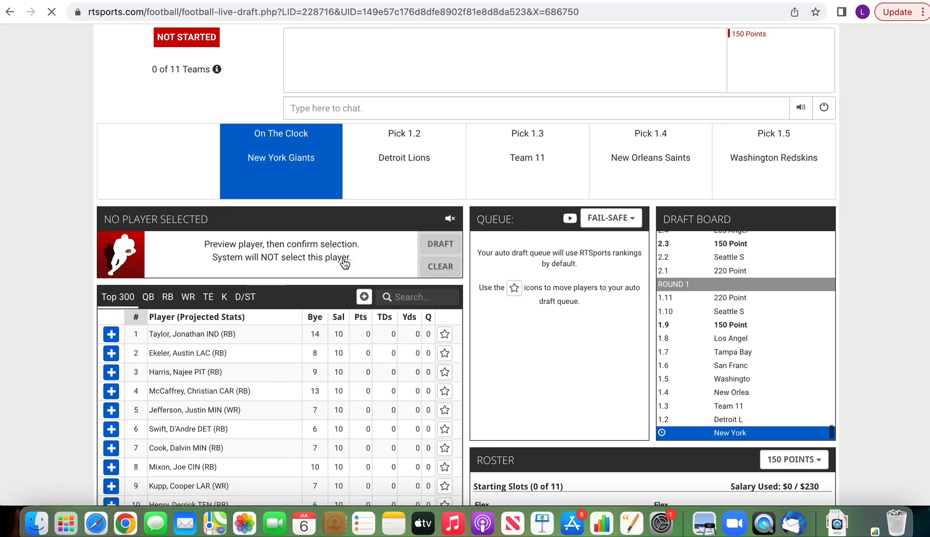
pyautogui.scroll(-3)
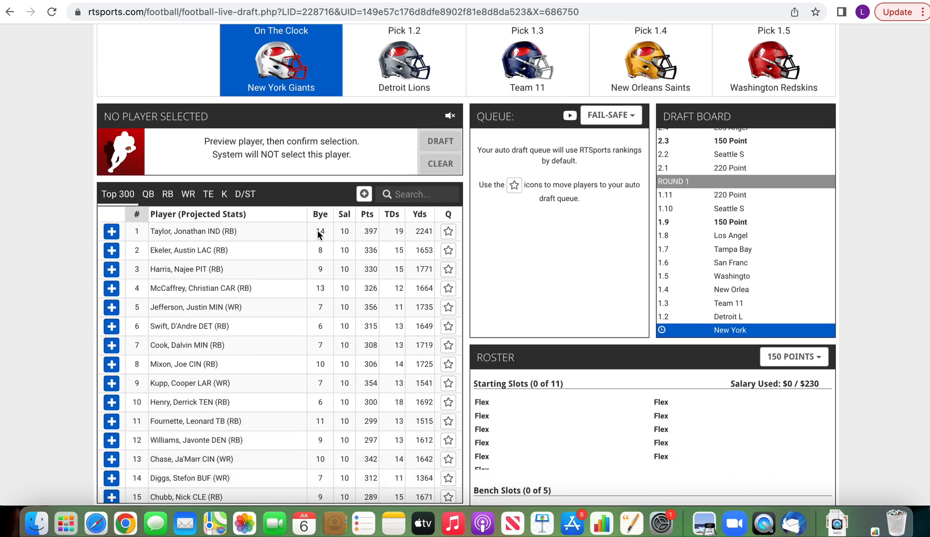
pyautogui.scroll(-3)
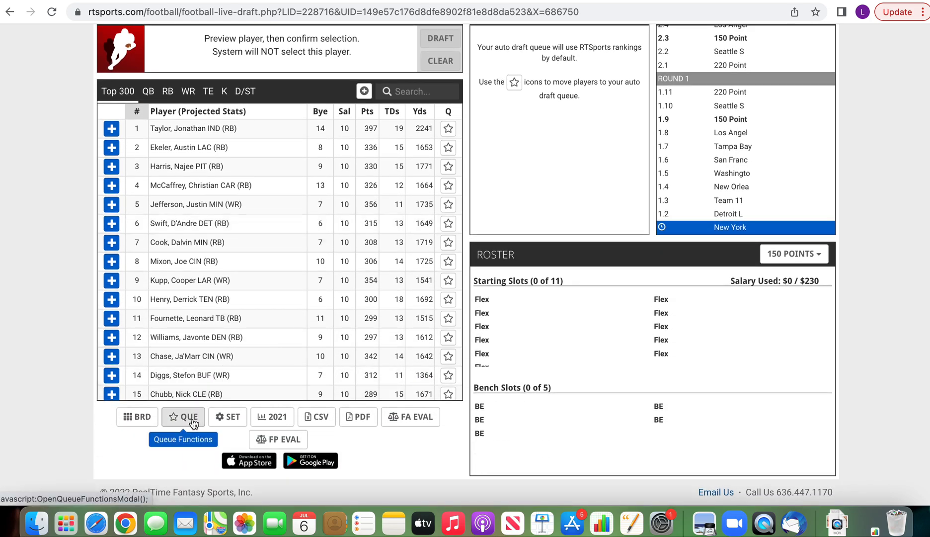
# - Import the SuperflexLeagues rankings into the draft queue and confirm for this league
pyautogui.click(182, 417)
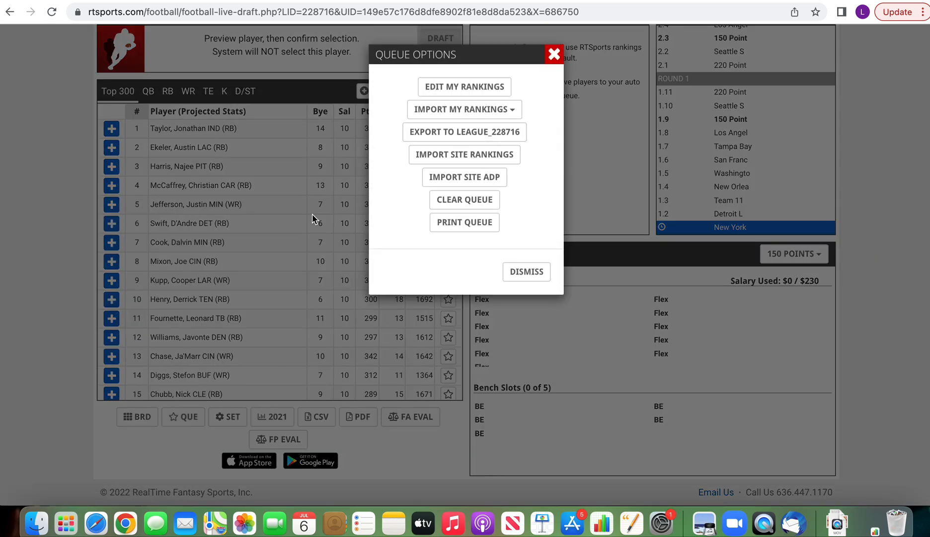
pyautogui.moveTo(465, 90)
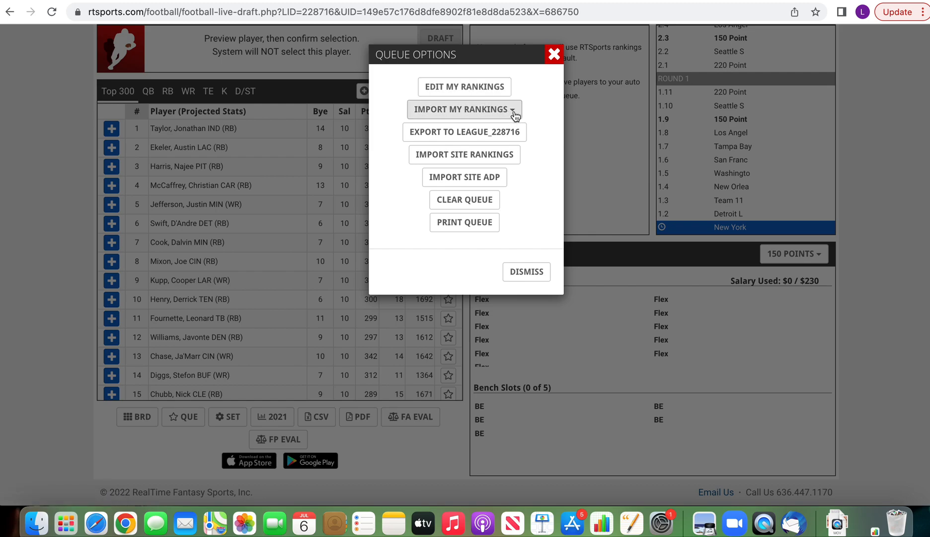
pyautogui.click(464, 109)
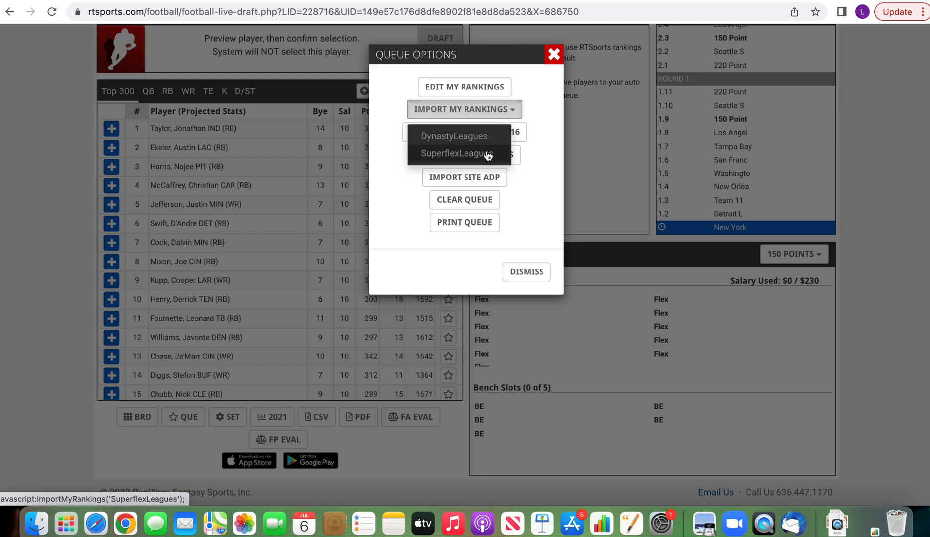
pyautogui.click(457, 153)
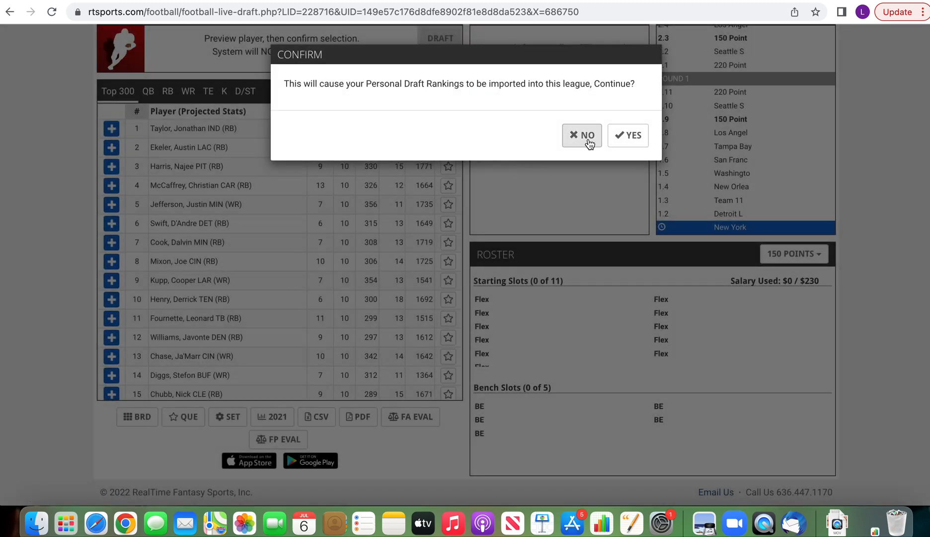
pyautogui.click(628, 135)
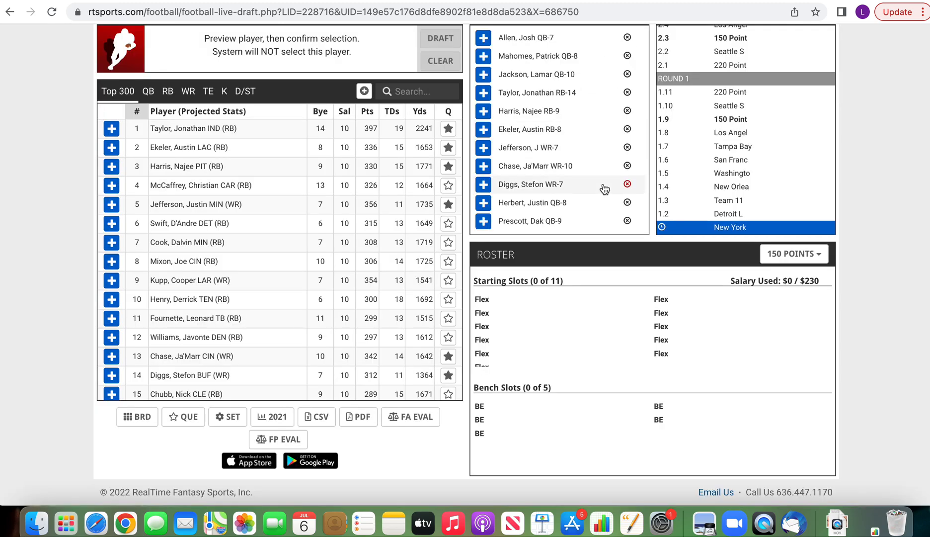